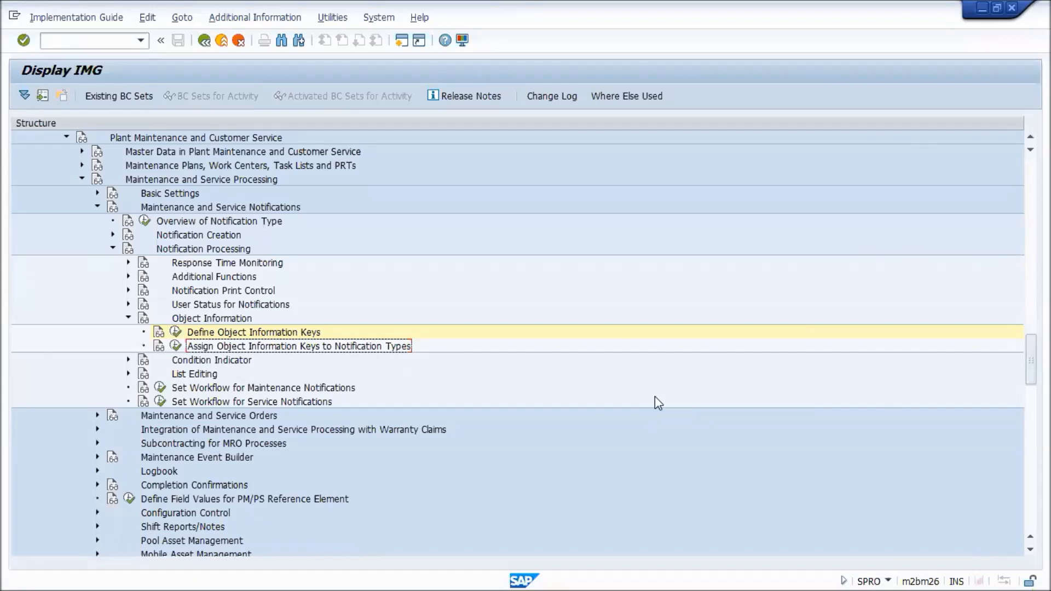
{"action": "mouse_move", "coordinate": [650, 398]}
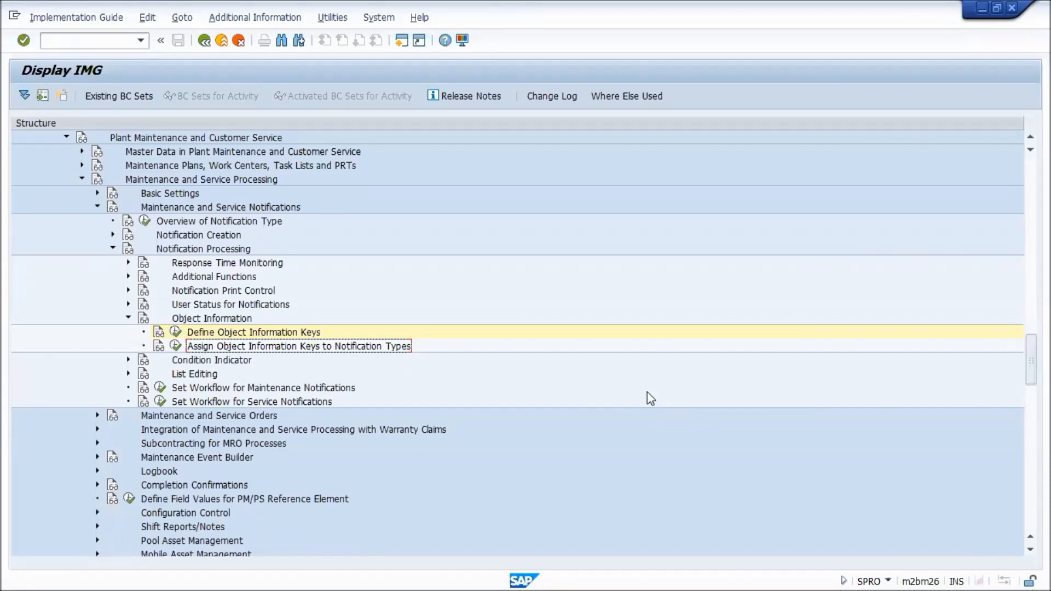
{"action": "mouse_move", "coordinate": [241, 138]}
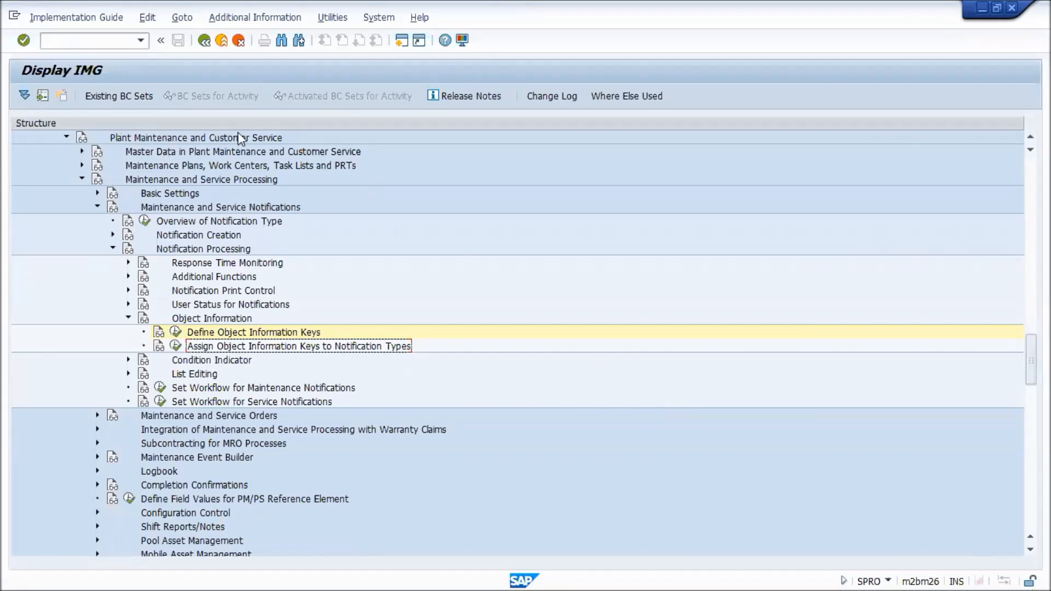
Navigate the implementation guide to the Define Object Information Keys activity.
{"action": "left_click", "coordinate": [200, 179]}
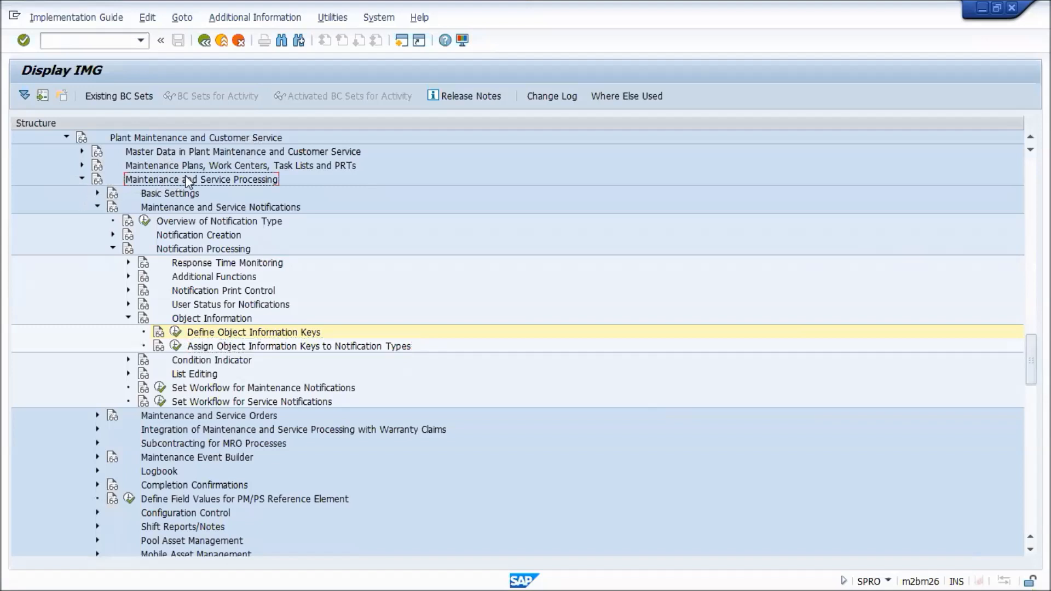
{"action": "left_click", "coordinate": [220, 207]}
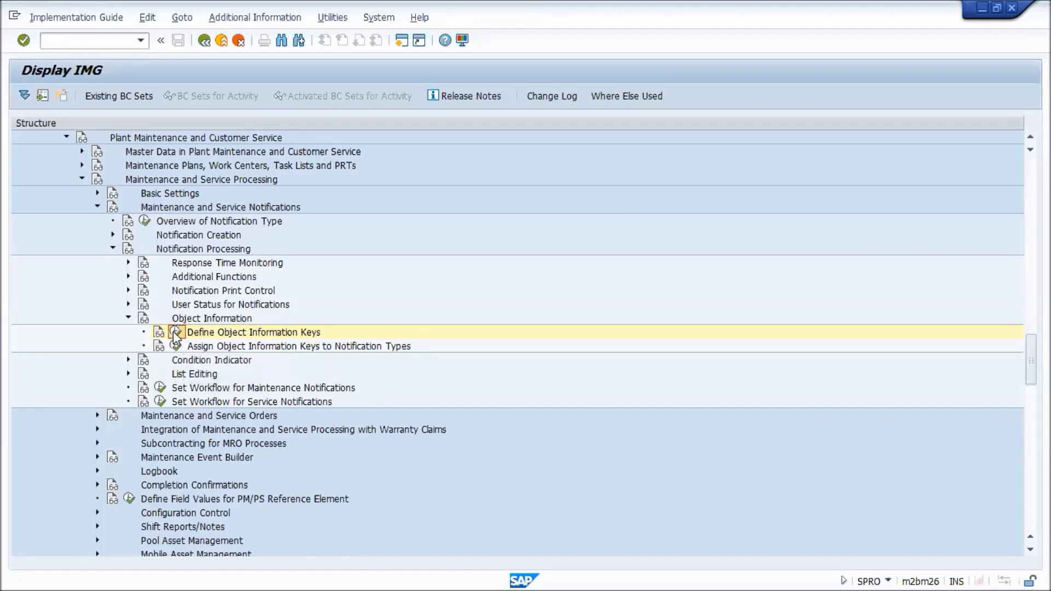
{"action": "double_click", "coordinate": [253, 332]}
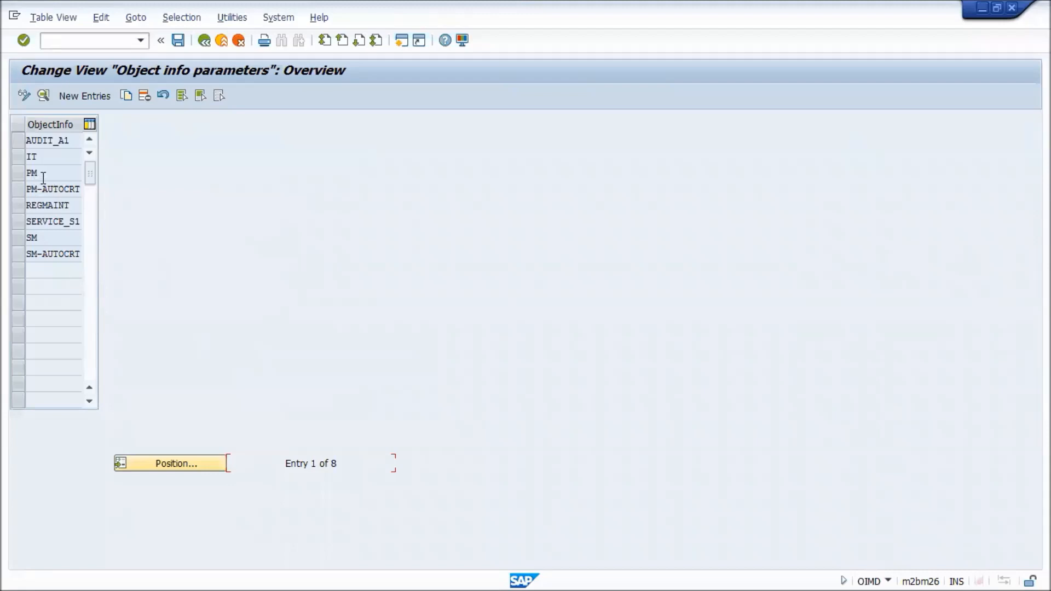
Select the PM object information key and bring up its Details view.
{"action": "left_click", "coordinate": [47, 172]}
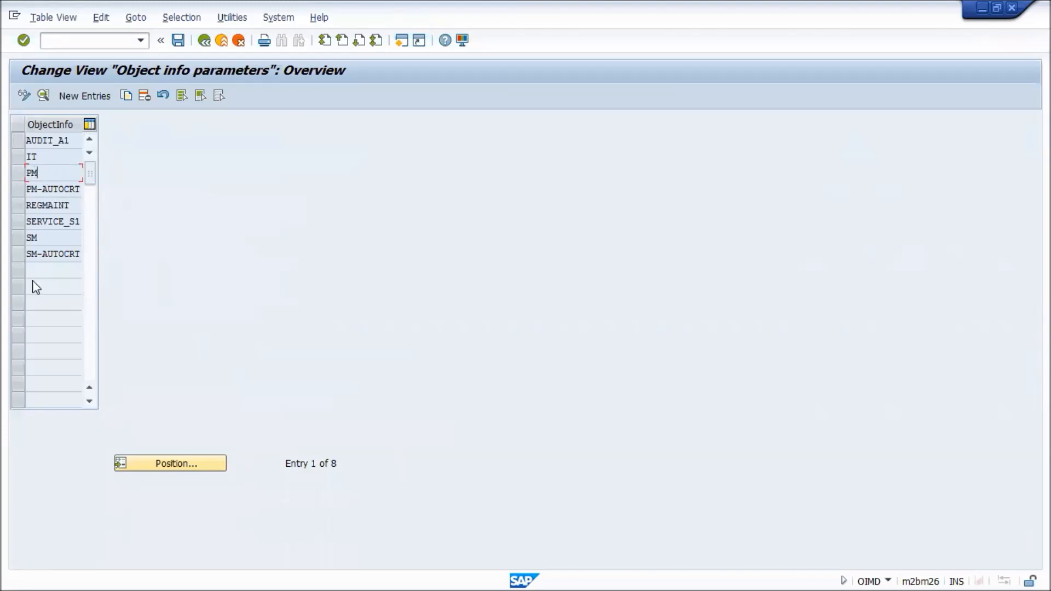
{"action": "mouse_move", "coordinate": [85, 97]}
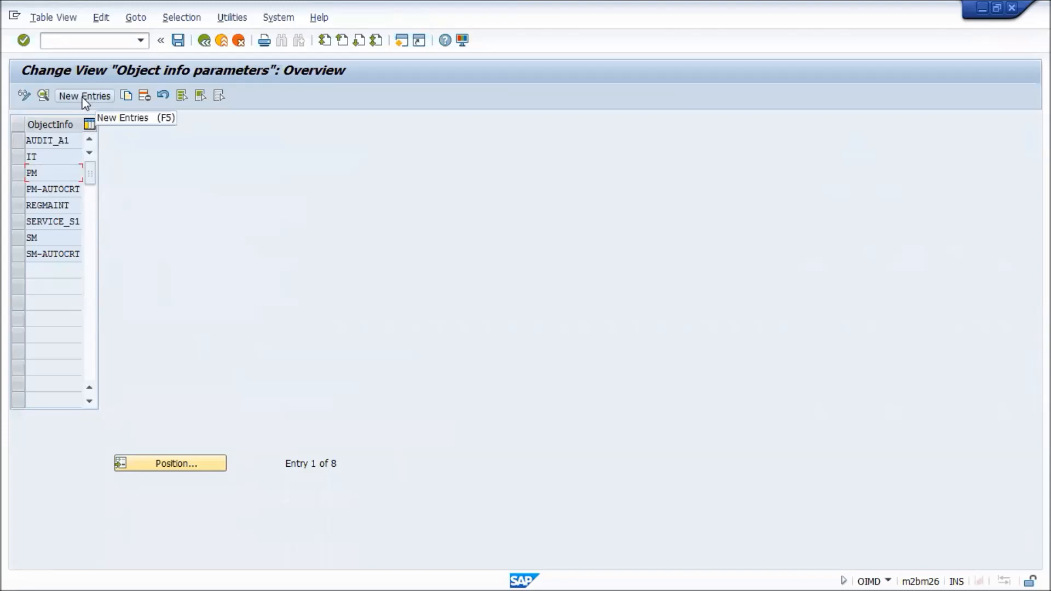
{"action": "mouse_move", "coordinate": [17, 215]}
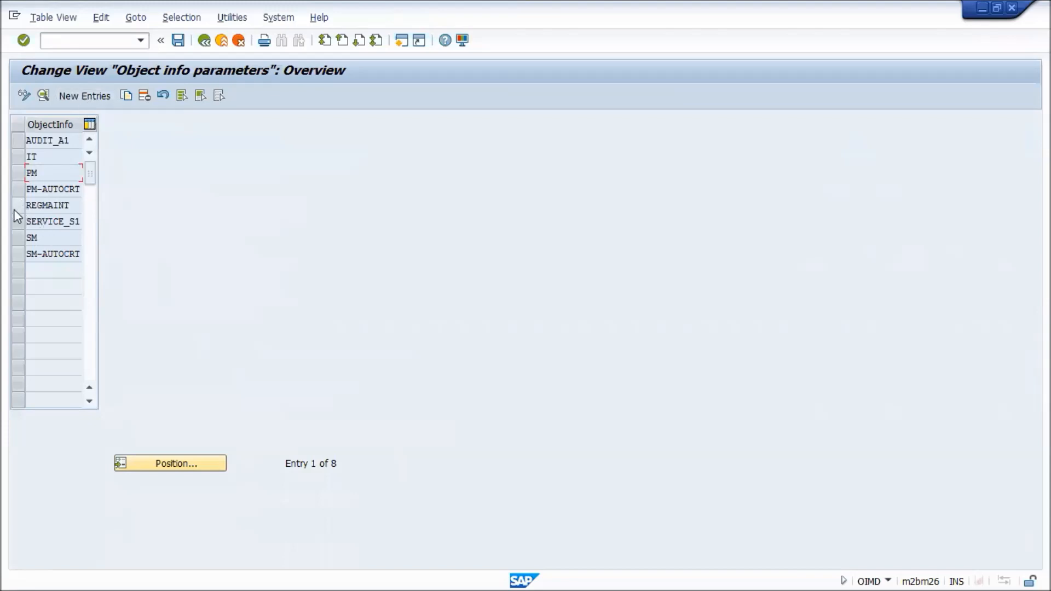
{"action": "left_click", "coordinate": [16, 205]}
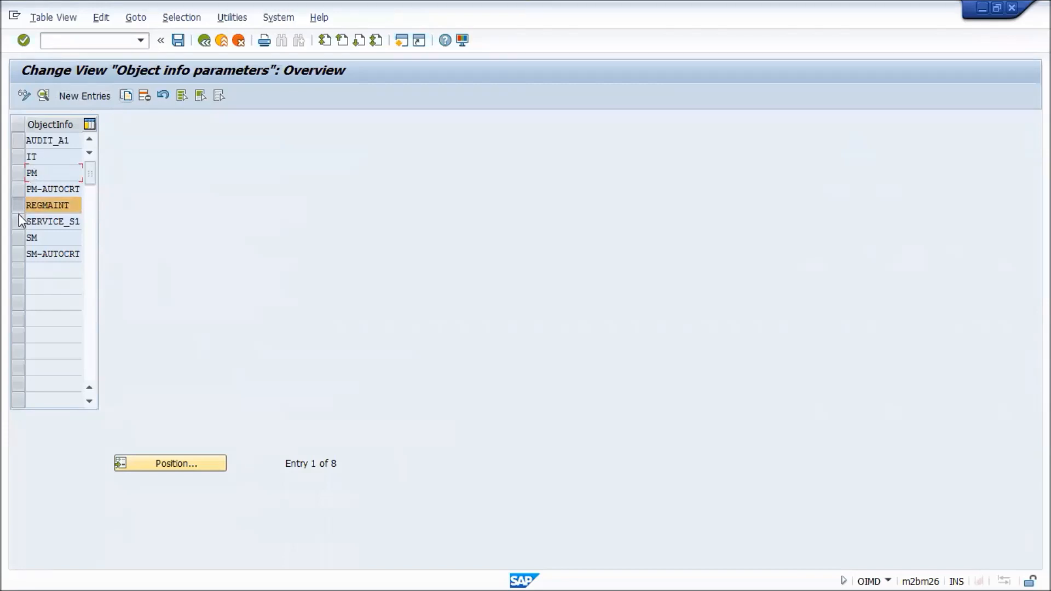
{"action": "left_click", "coordinate": [47, 172]}
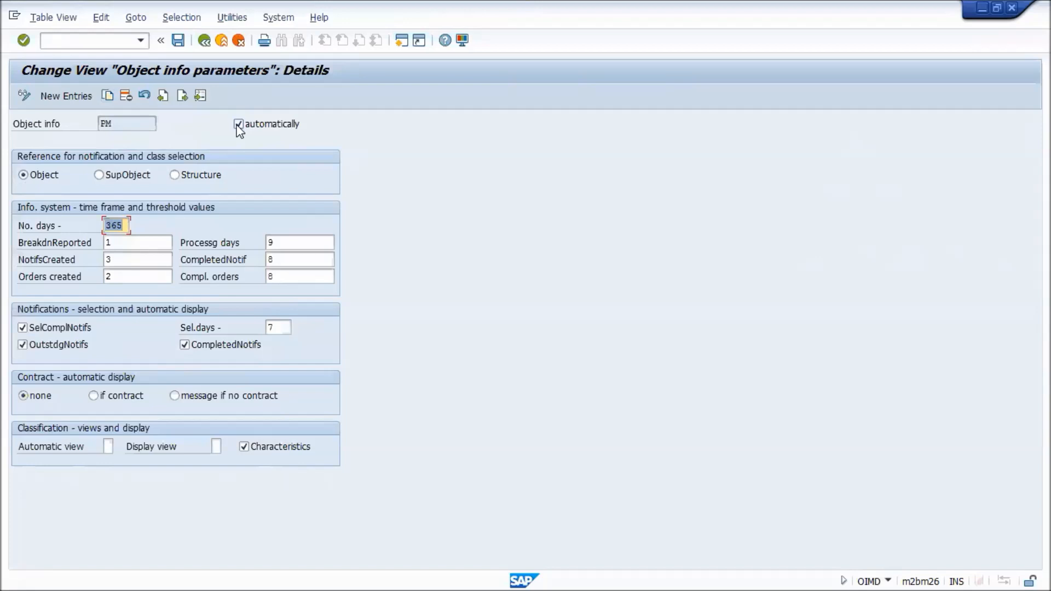
Review the PM key's thresholds (1, 3, 2 over 365 days) and set selection days to 7.
{"action": "left_click", "coordinate": [239, 124]}
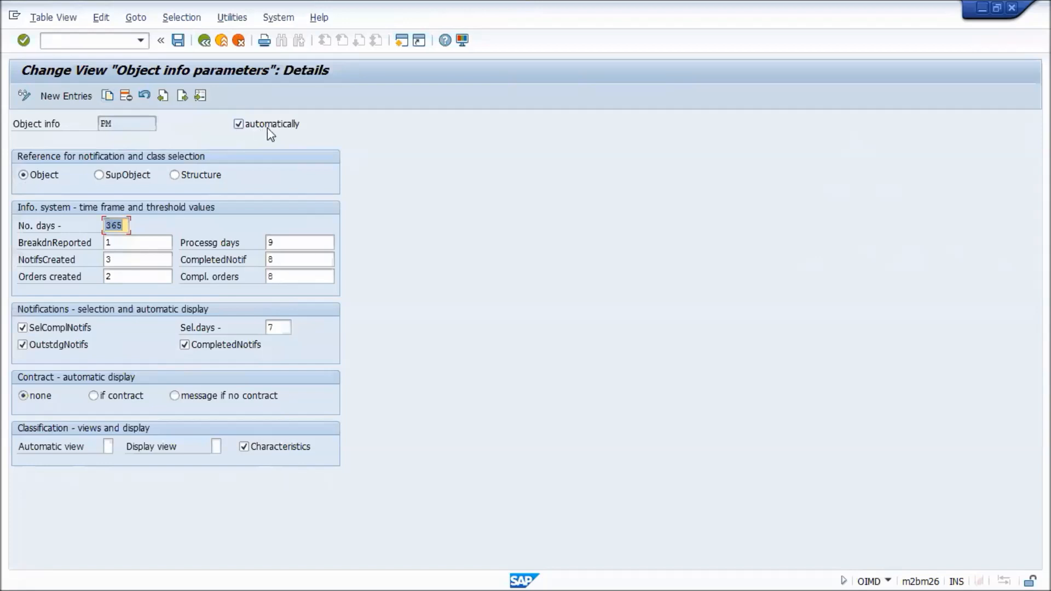
{"action": "mouse_move", "coordinate": [231, 132]}
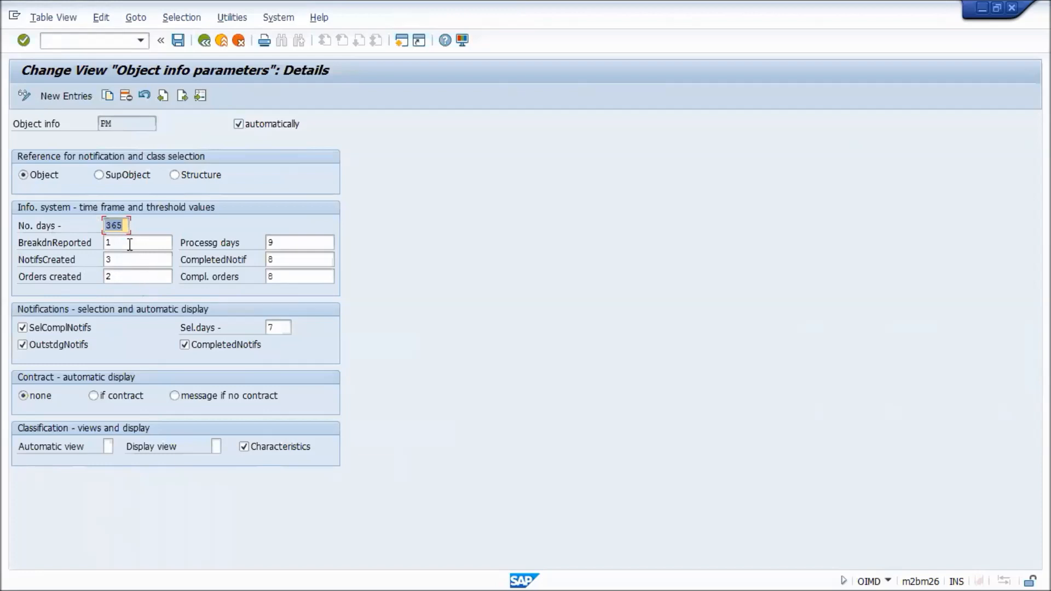
{"action": "mouse_move", "coordinate": [102, 234]}
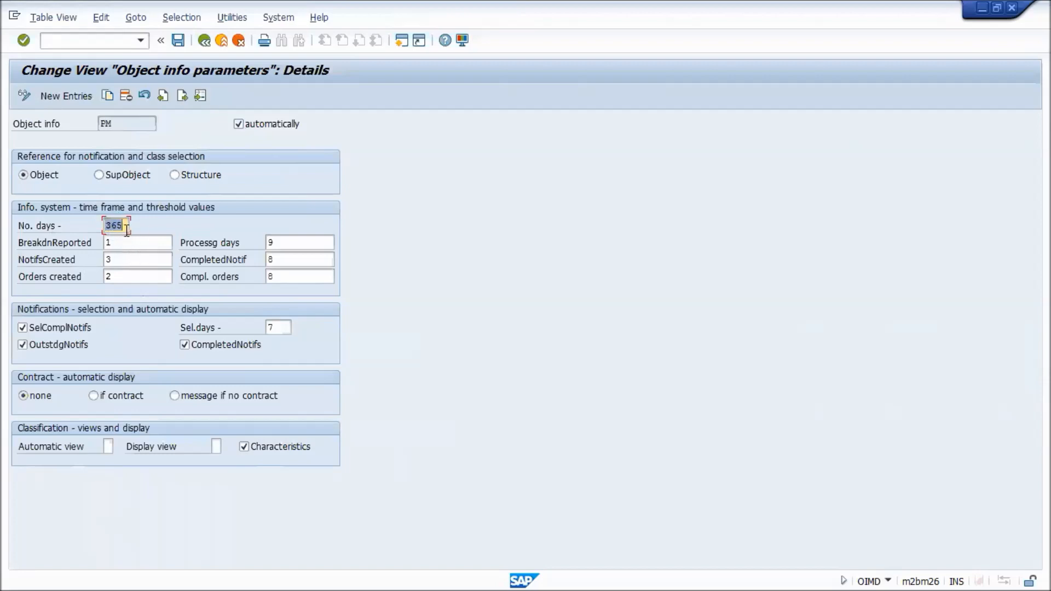
{"action": "mouse_move", "coordinate": [125, 248]}
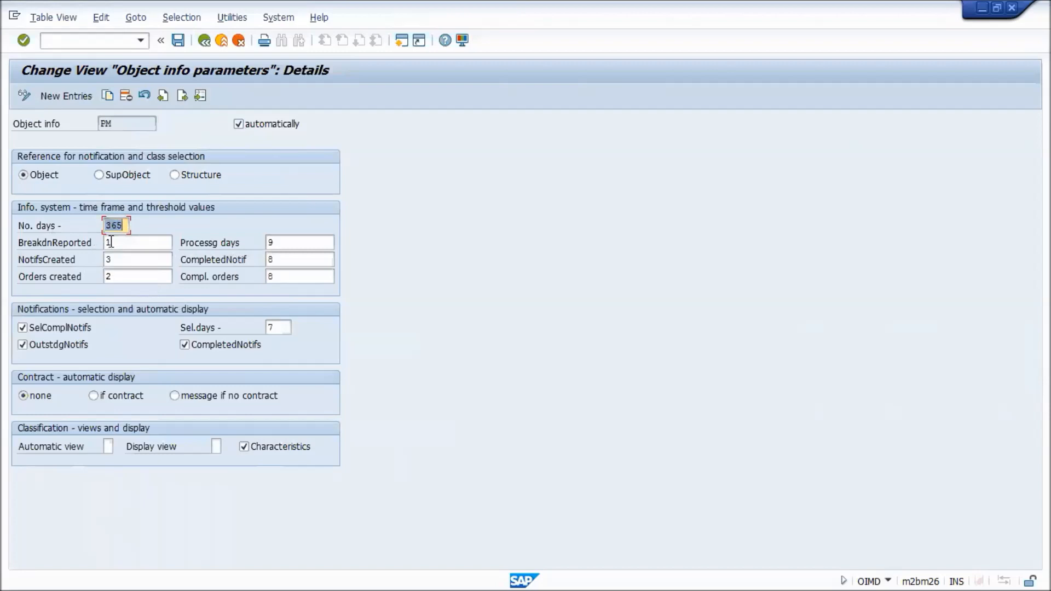
{"action": "left_click", "coordinate": [138, 242]}
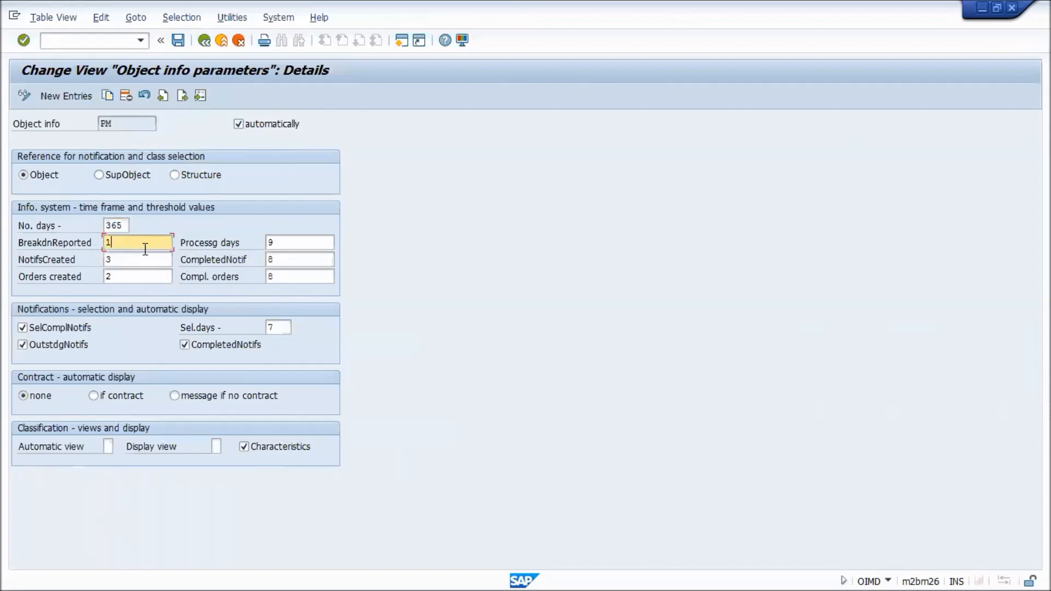
{"action": "mouse_move", "coordinate": [127, 261]}
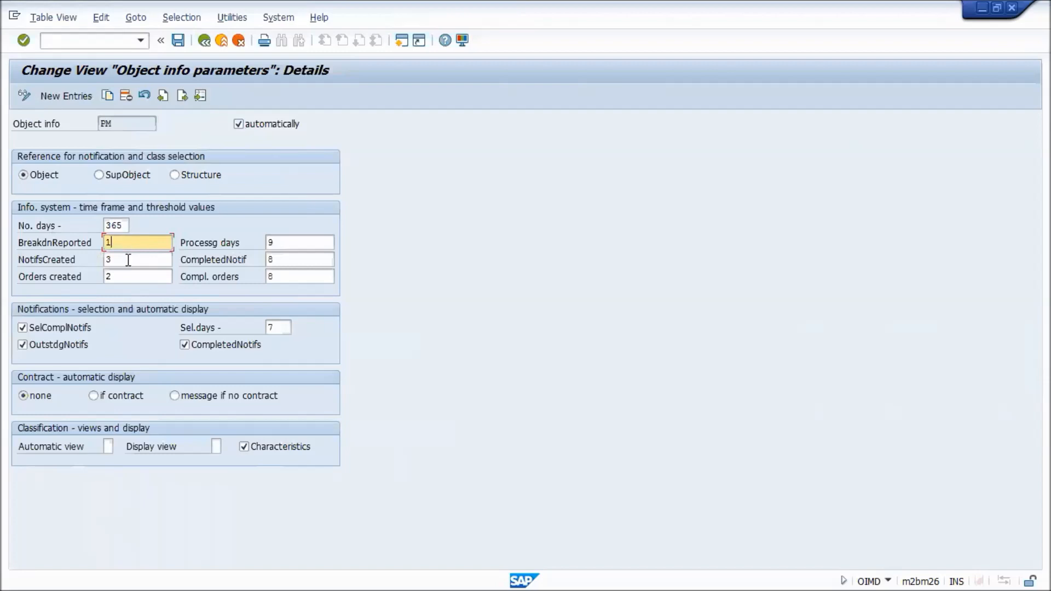
{"action": "mouse_move", "coordinate": [145, 262]}
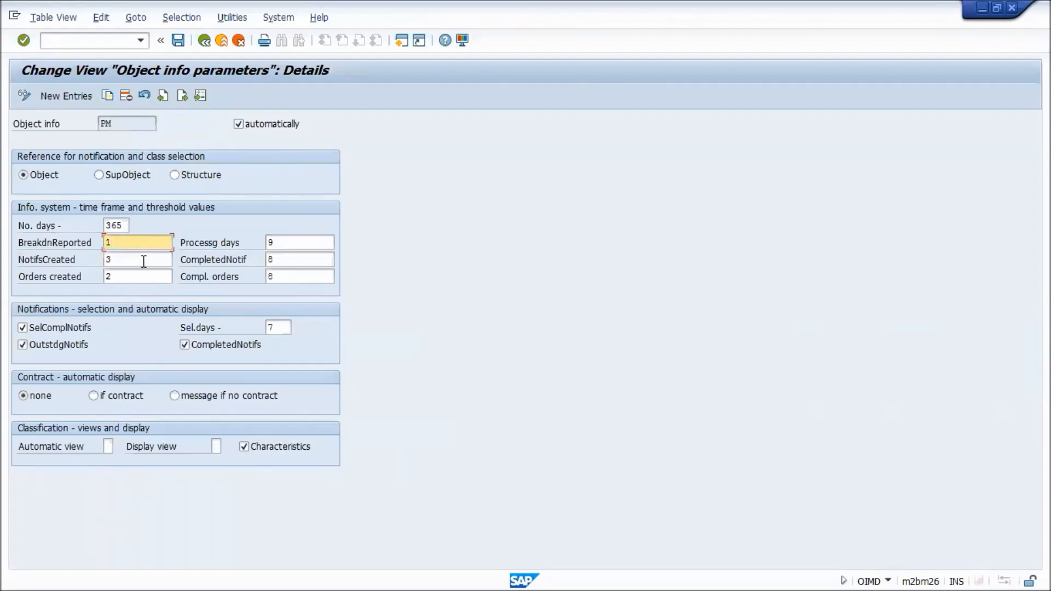
{"action": "mouse_move", "coordinate": [139, 241]}
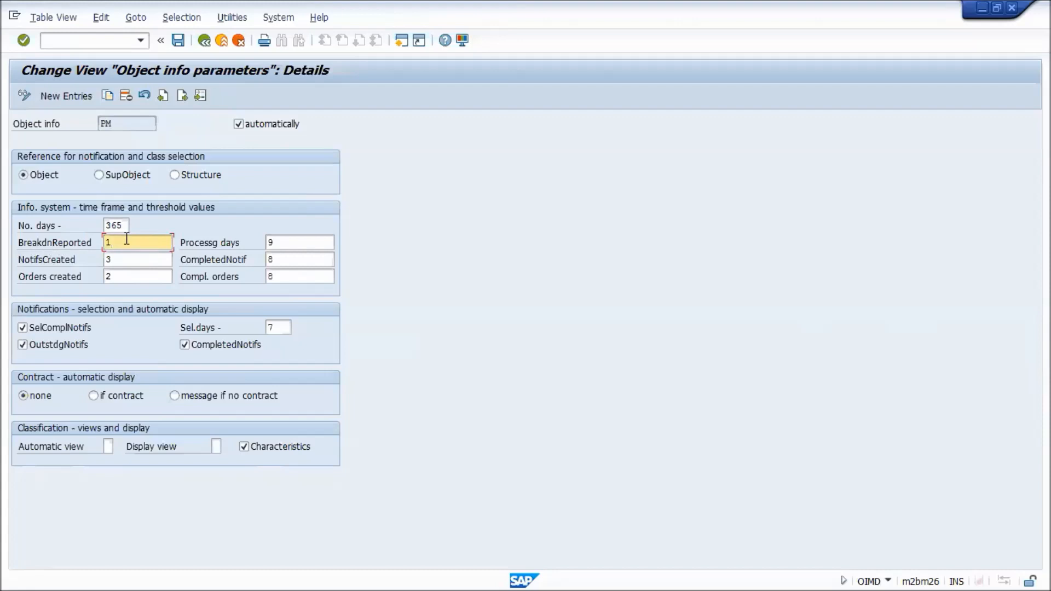
{"action": "mouse_move", "coordinate": [139, 242]}
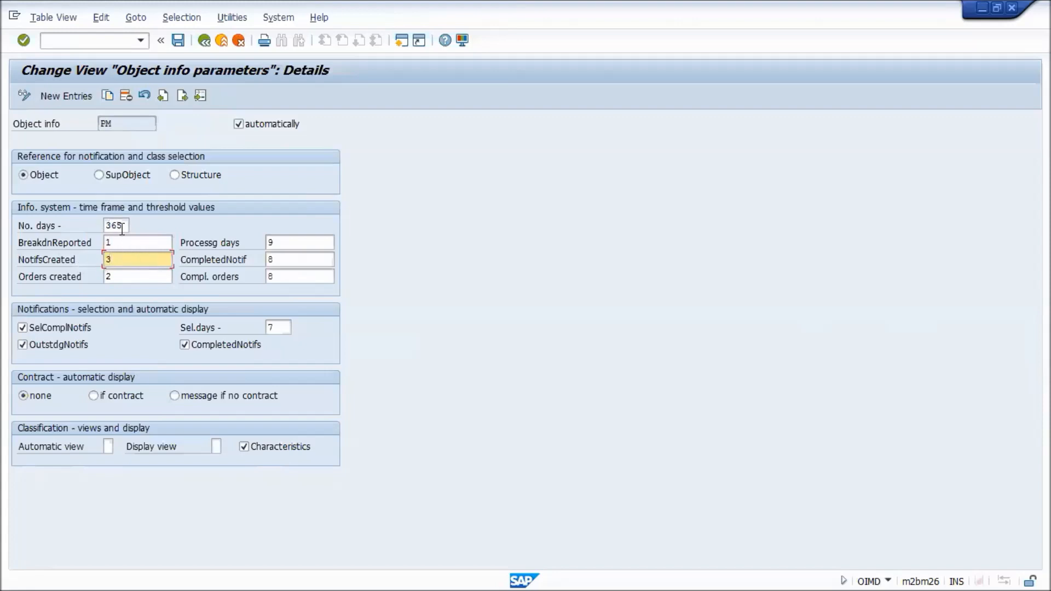
{"action": "left_click", "coordinate": [138, 276]}
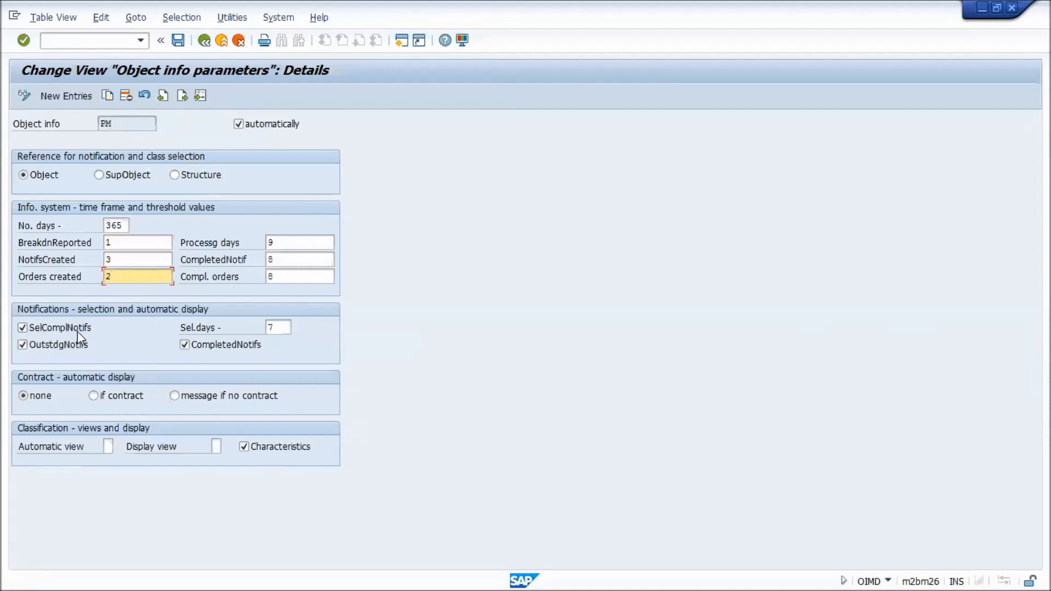
{"action": "mouse_move", "coordinate": [41, 336]}
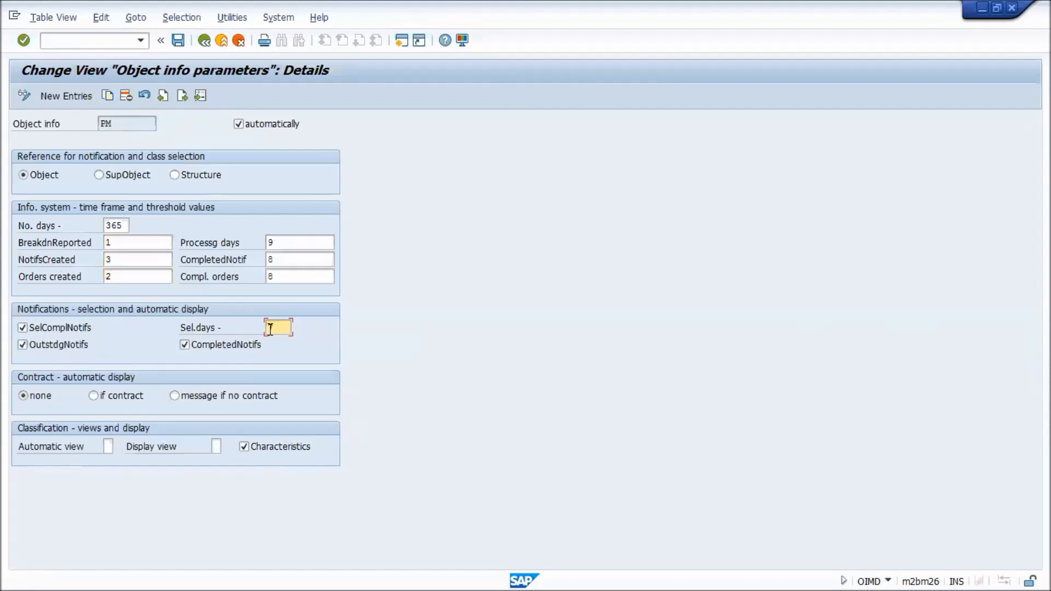
{"action": "type", "text": "7"}
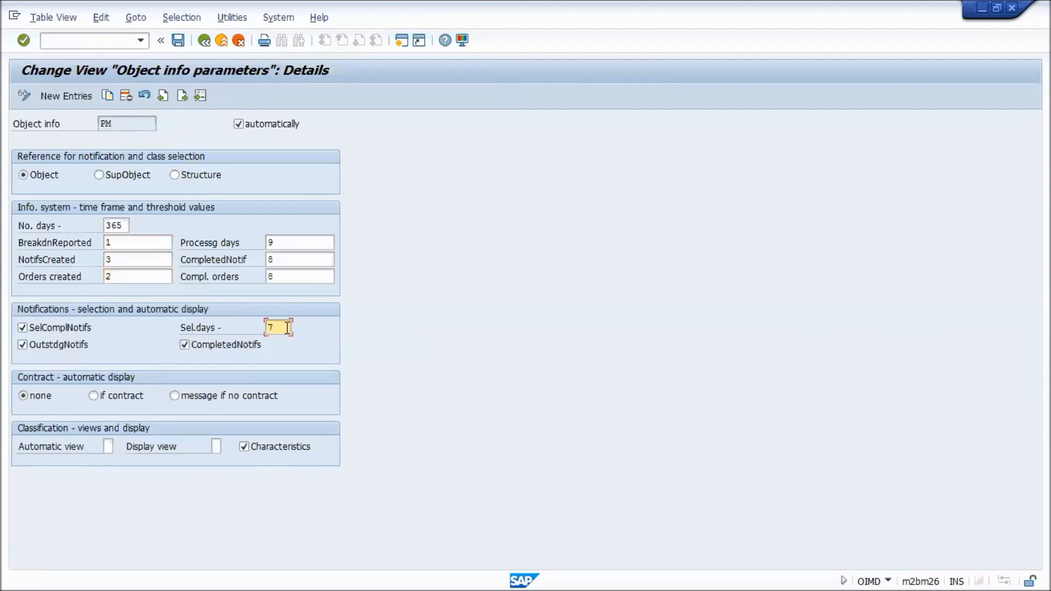
{"action": "mouse_move", "coordinate": [293, 329]}
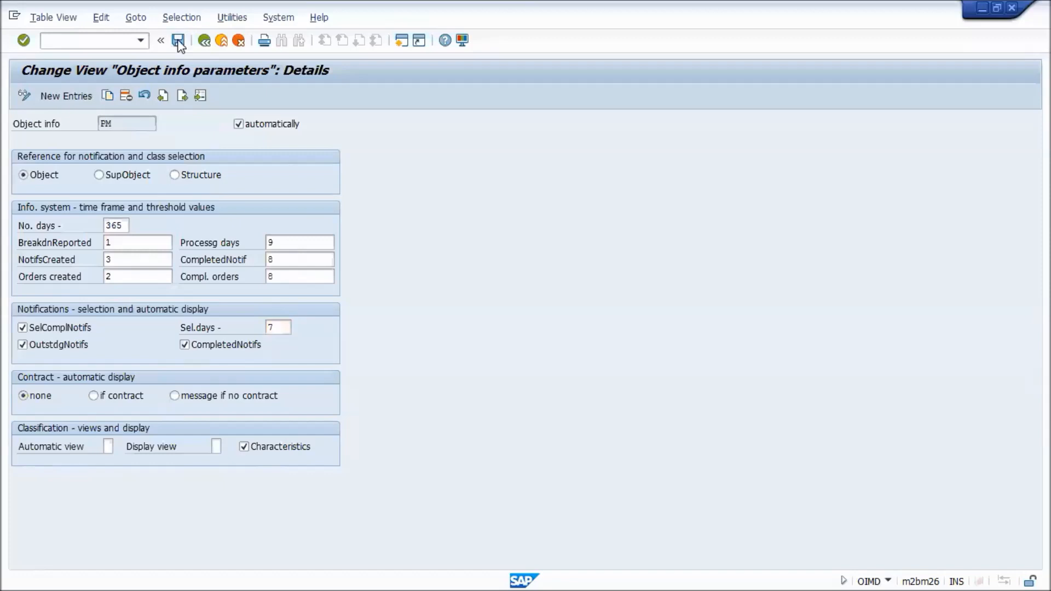
Save the PM object info parameters and move to the key-to-notification allocation overview.
{"action": "left_click", "coordinate": [204, 40]}
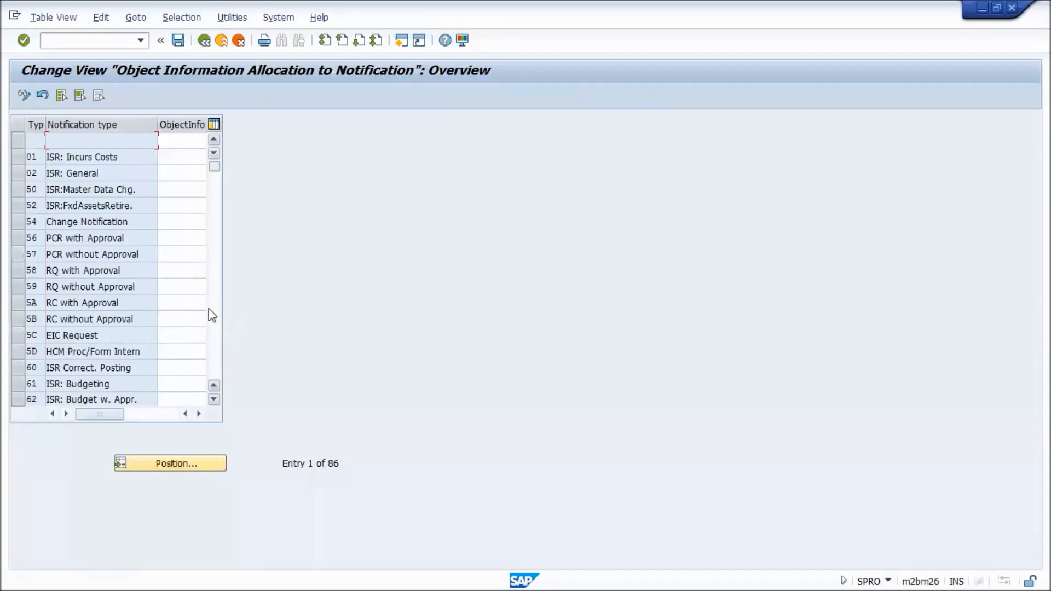
{"action": "scroll", "scroll_direction": "down", "scroll_amount": 3}
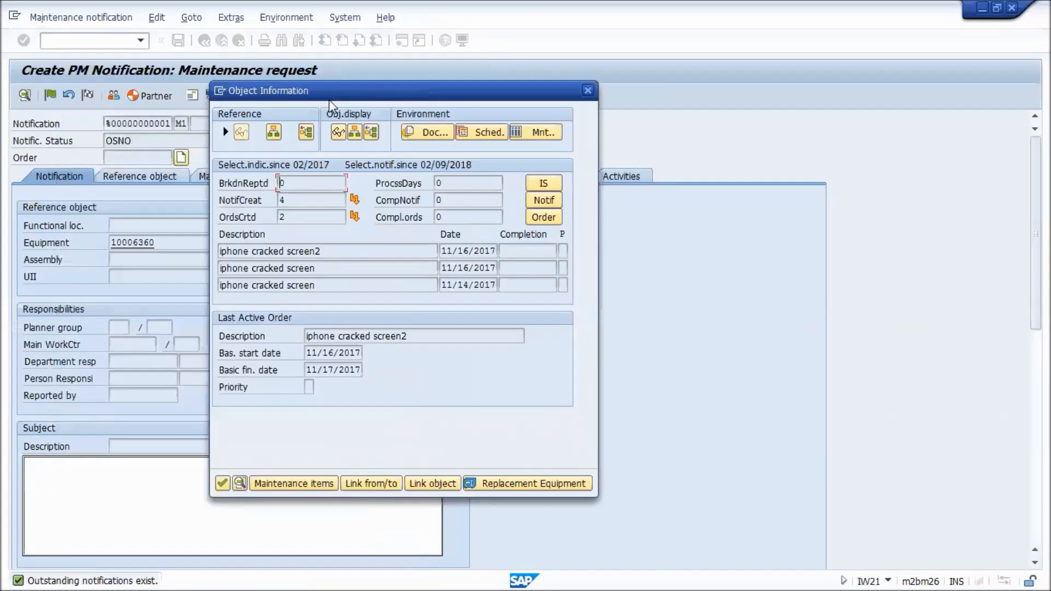
{"action": "mouse_move", "coordinate": [241, 175]}
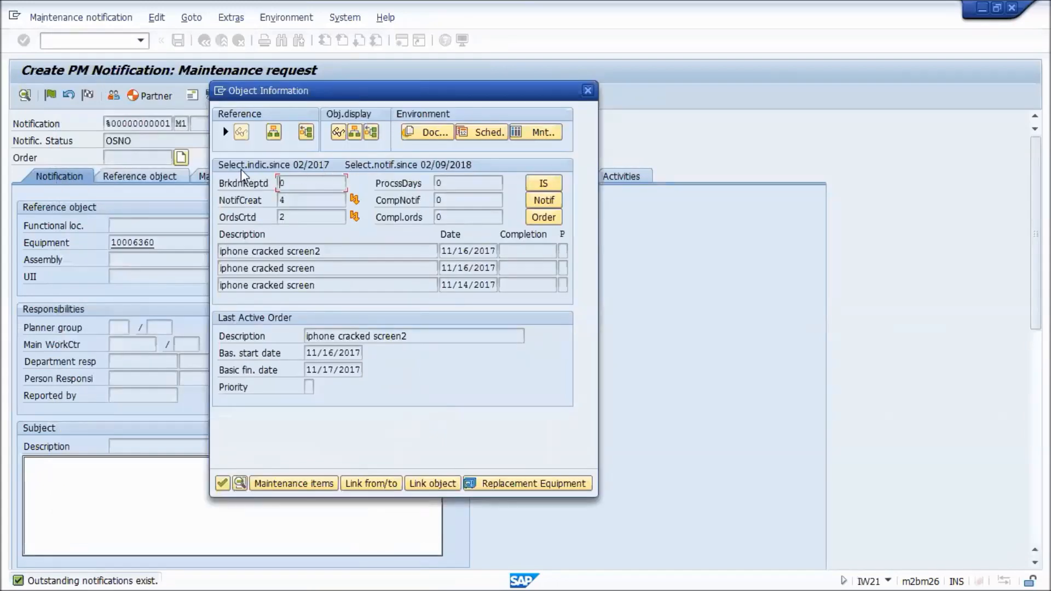
{"action": "mouse_move", "coordinate": [328, 168]}
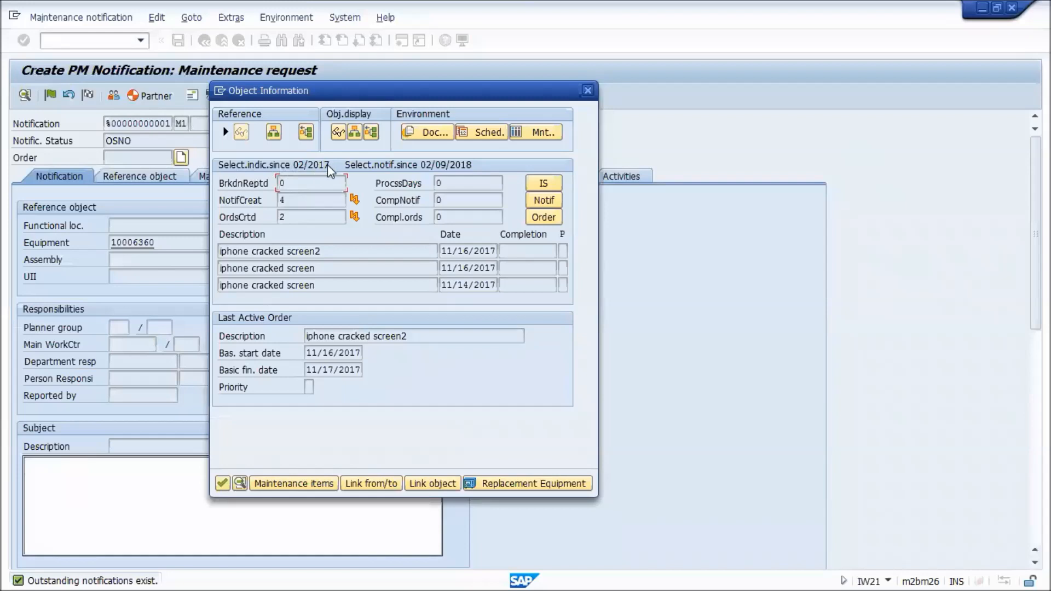
{"action": "mouse_move", "coordinate": [442, 168]}
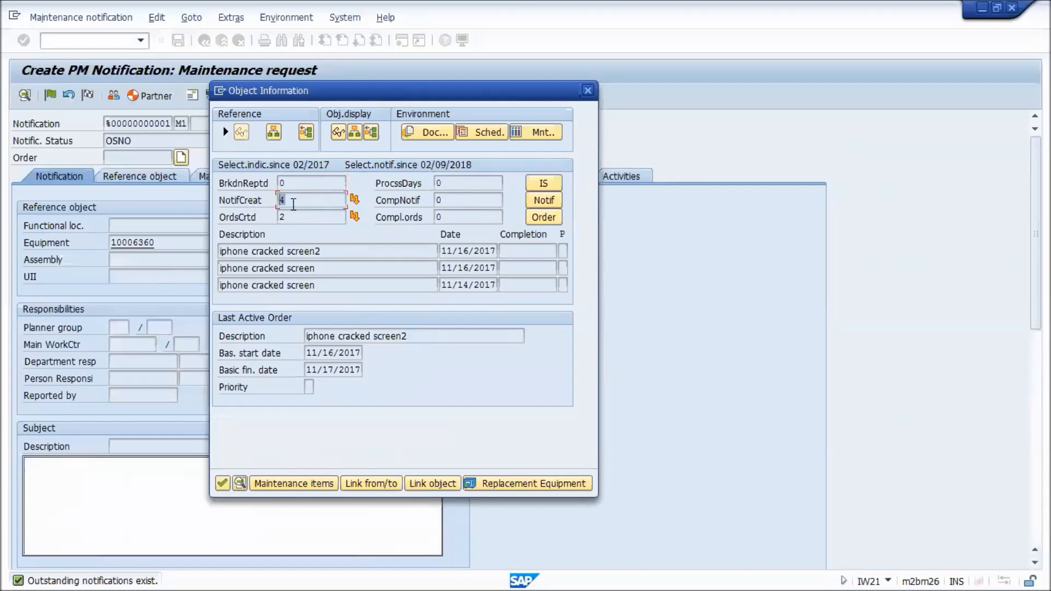
{"action": "mouse_move", "coordinate": [355, 200]}
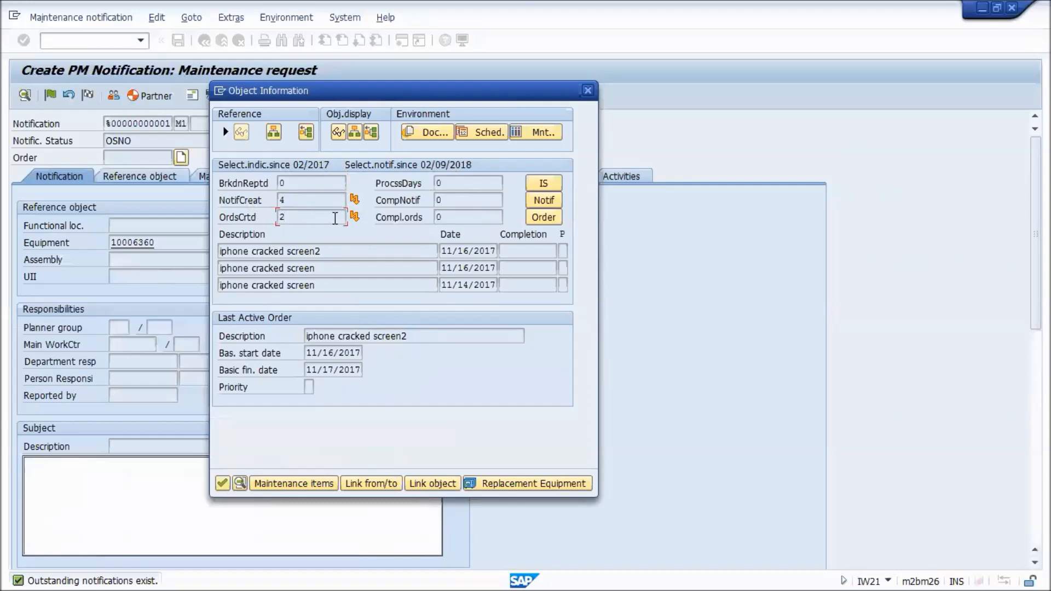
{"action": "mouse_move", "coordinate": [544, 200]}
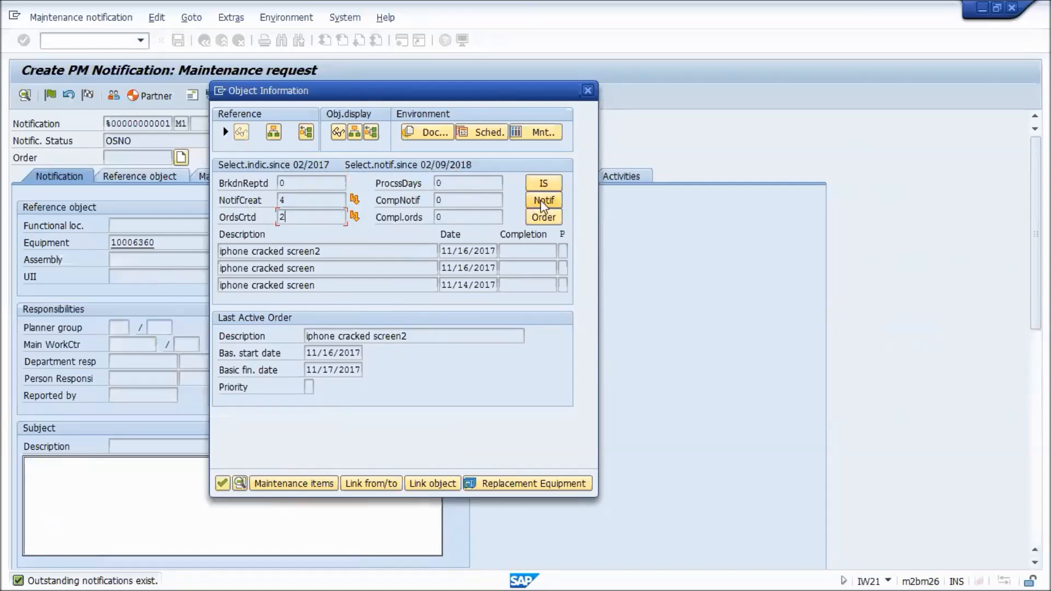
List the notifications for equipment 10006360 from the Object Information window.
{"action": "left_click", "coordinate": [544, 200]}
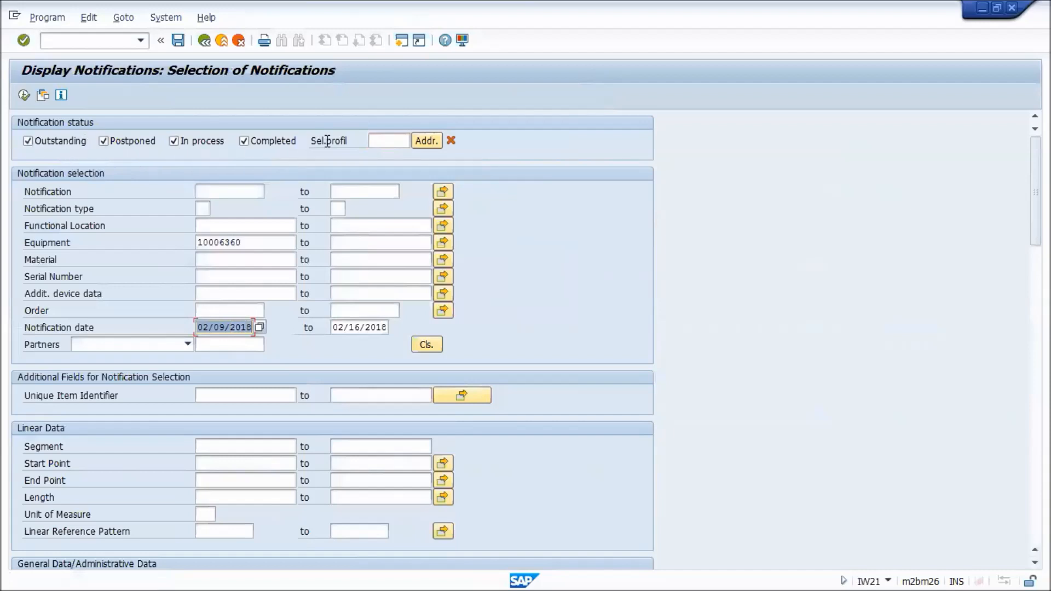
{"action": "mouse_move", "coordinate": [195, 173]}
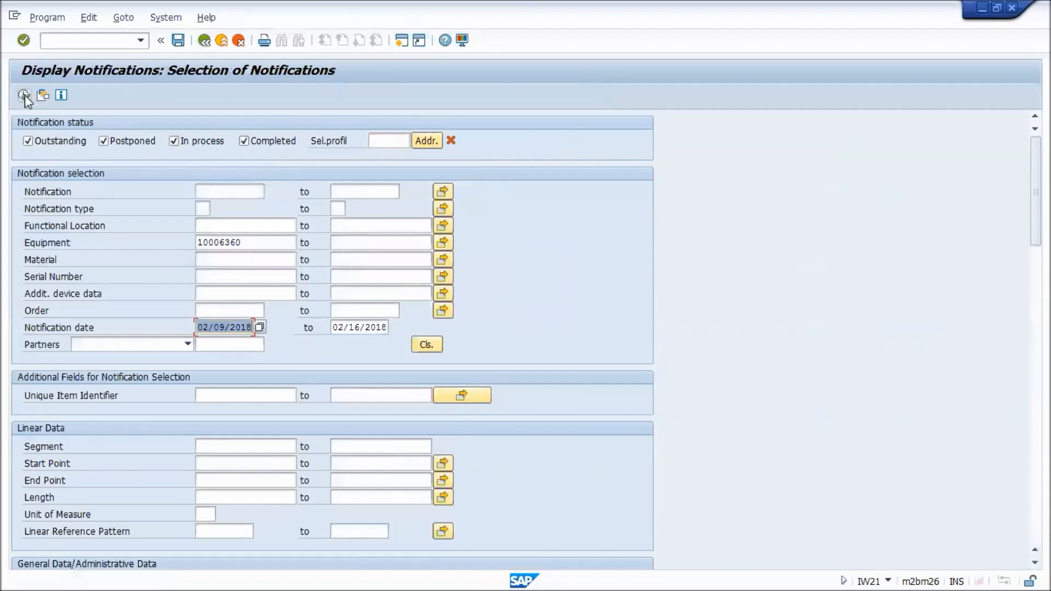
Execute the notification selection for equipment 10006360 dated 02/09/2018 to 02/16/2018.
{"action": "left_click", "coordinate": [23, 95]}
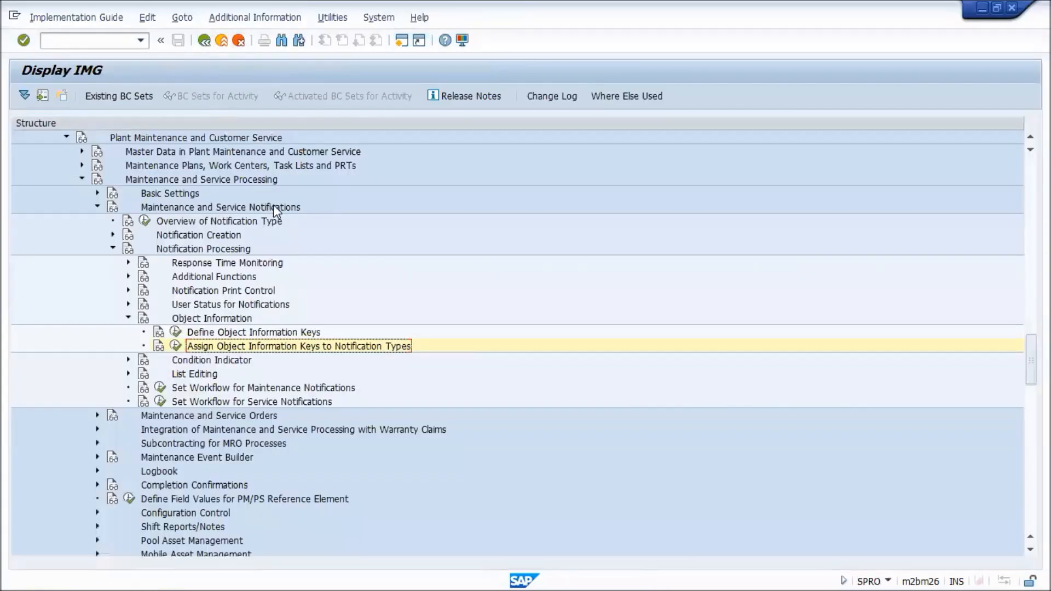
{"action": "mouse_move", "coordinate": [612, 386]}
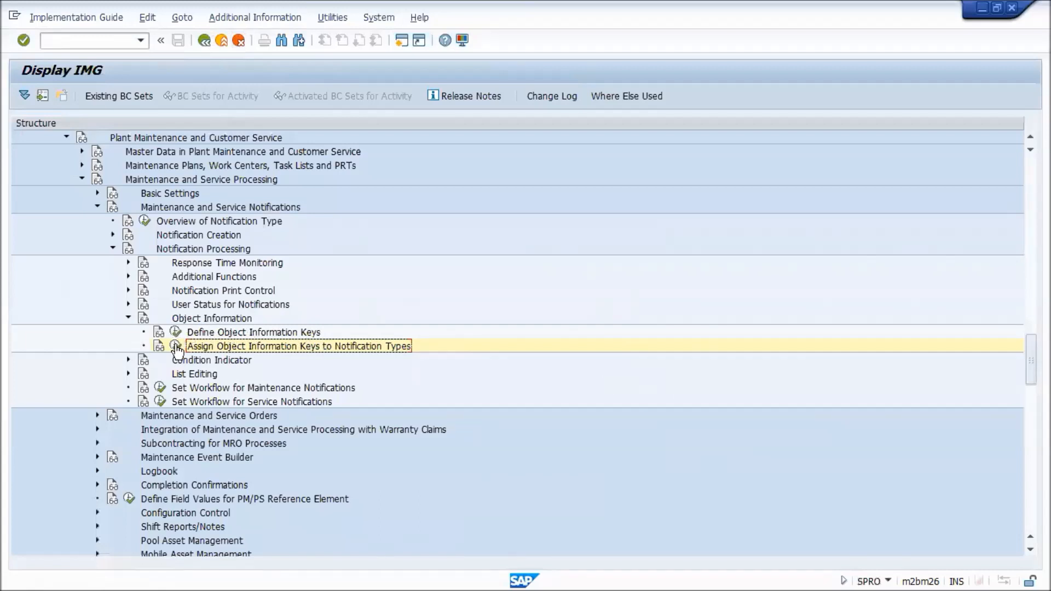
Enter Assign Object Information Keys to Notification Types and accept the customizing request.
{"action": "double_click", "coordinate": [297, 346]}
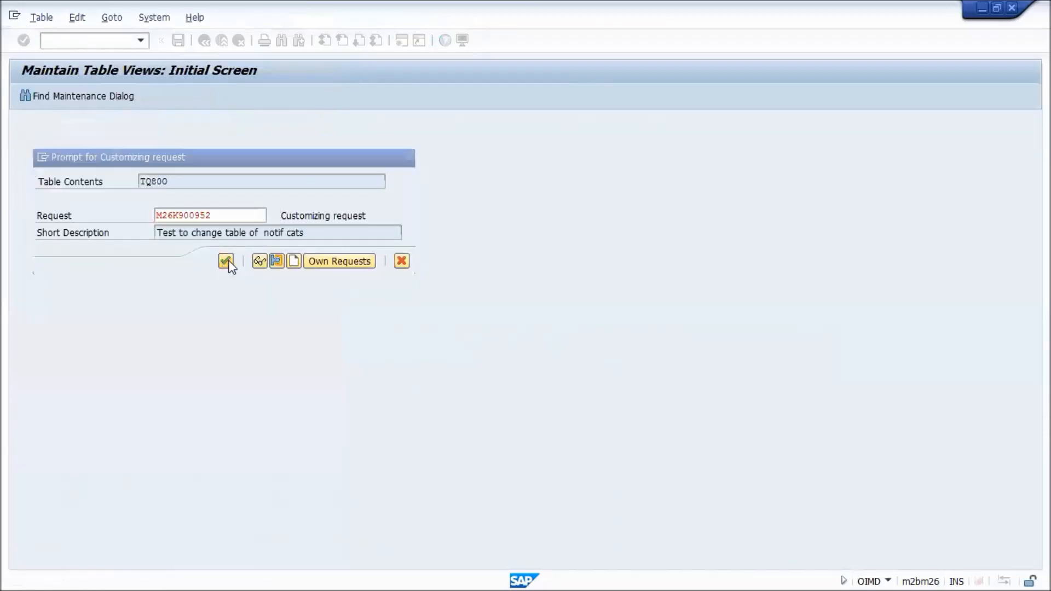
{"action": "left_click", "coordinate": [226, 261]}
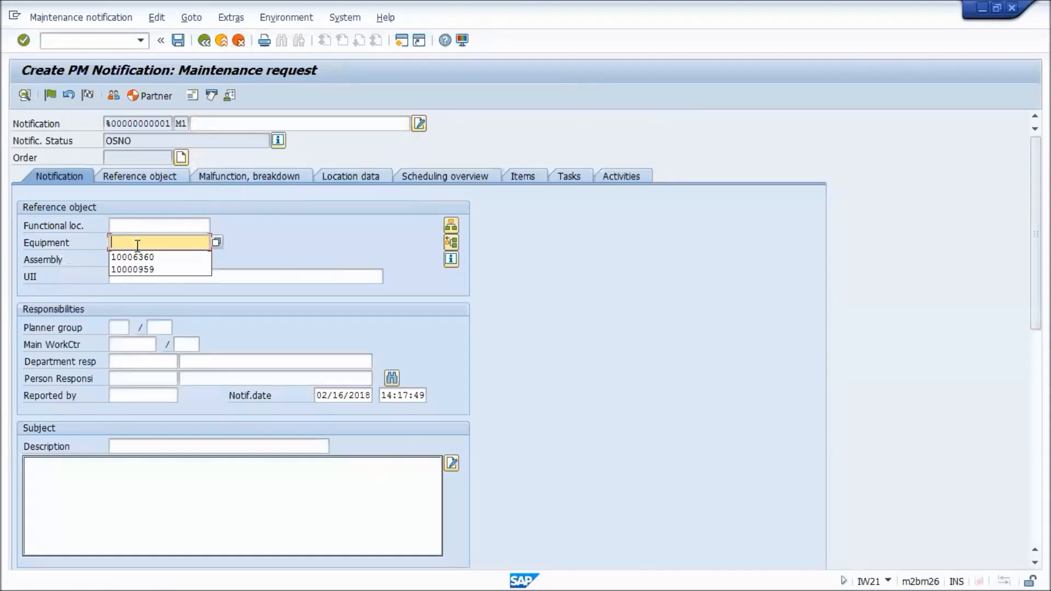
Enter equipment 10006360 and display its Object Information with recent notifications and last order.
{"action": "left_click", "coordinate": [131, 256]}
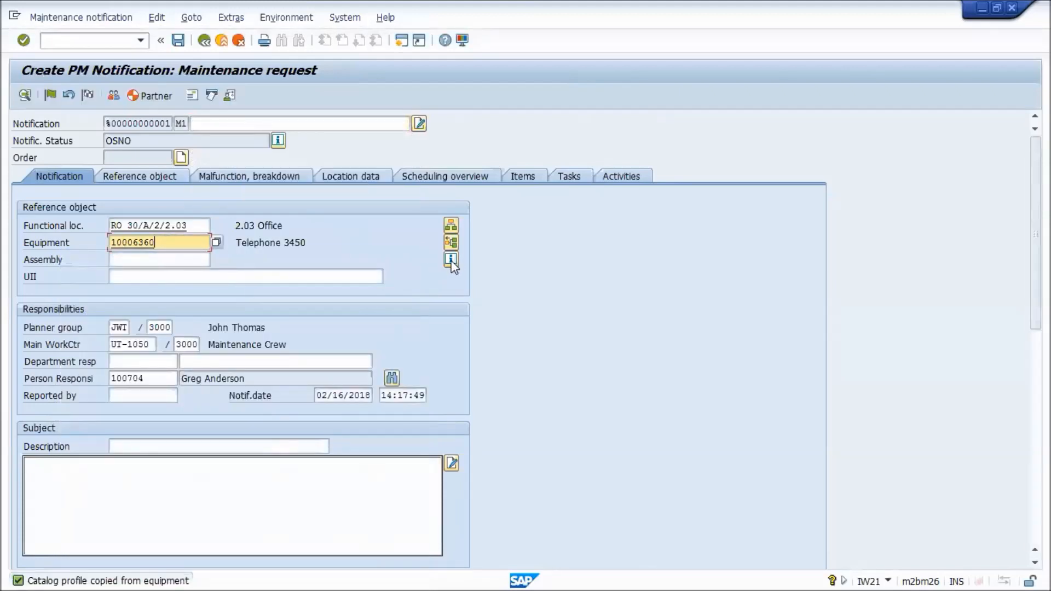
{"action": "left_click", "coordinate": [453, 261]}
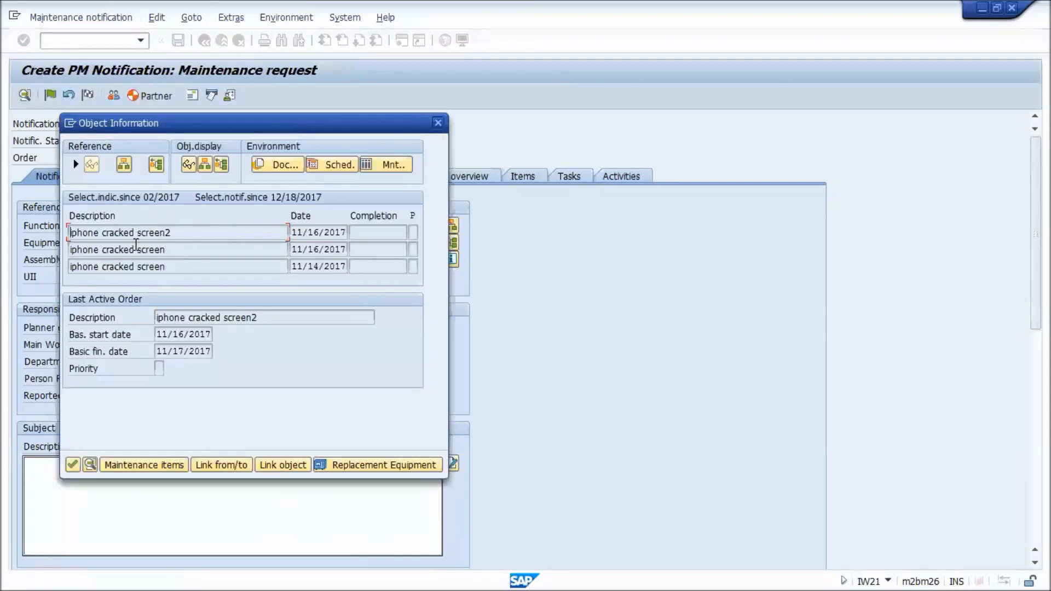
{"action": "mouse_move", "coordinate": [206, 262]}
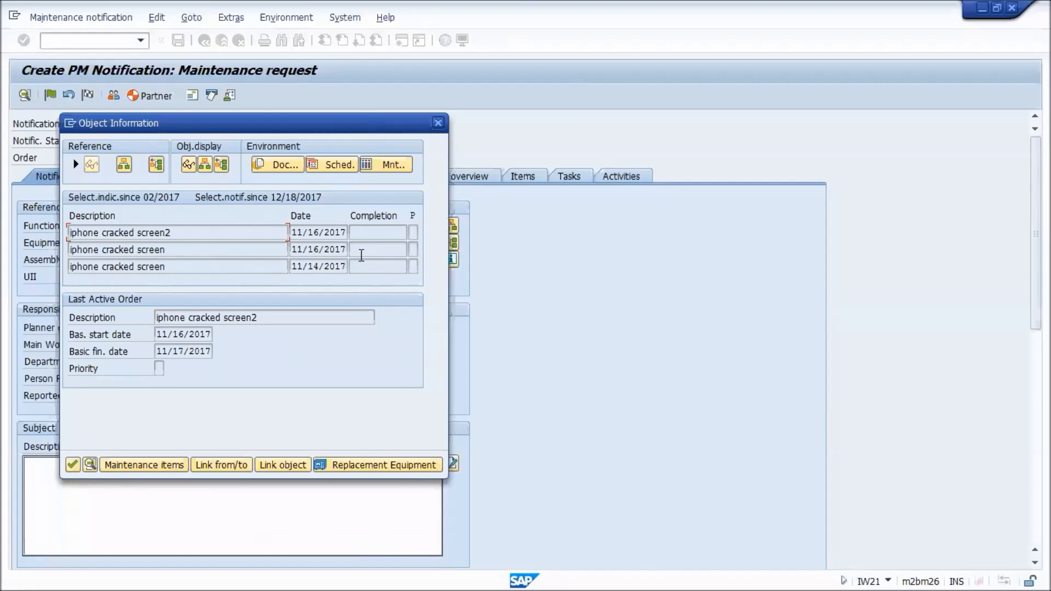
{"action": "mouse_move", "coordinate": [428, 155]}
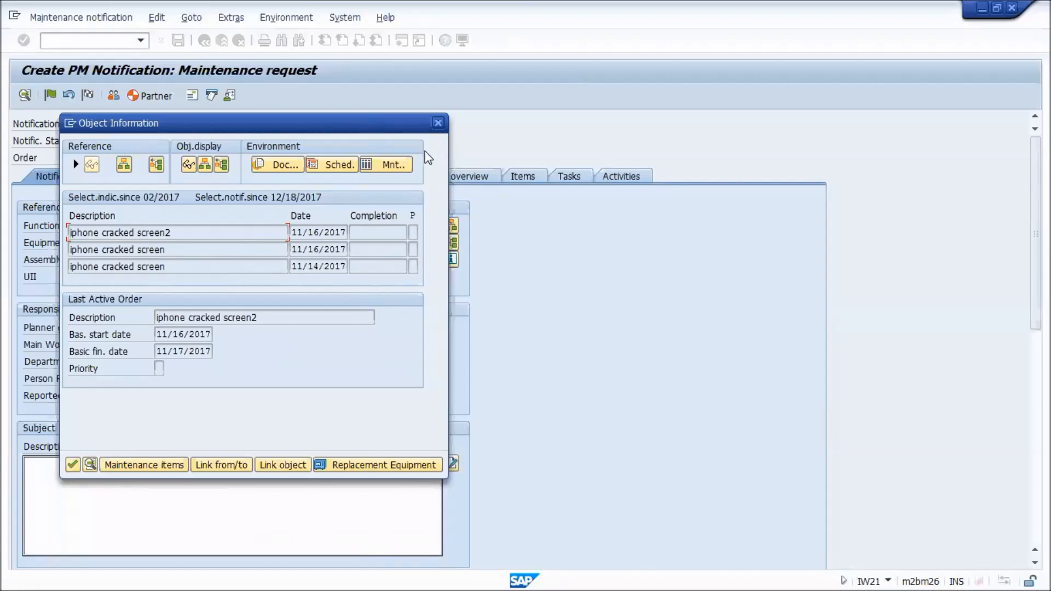
{"action": "mouse_move", "coordinate": [378, 226]}
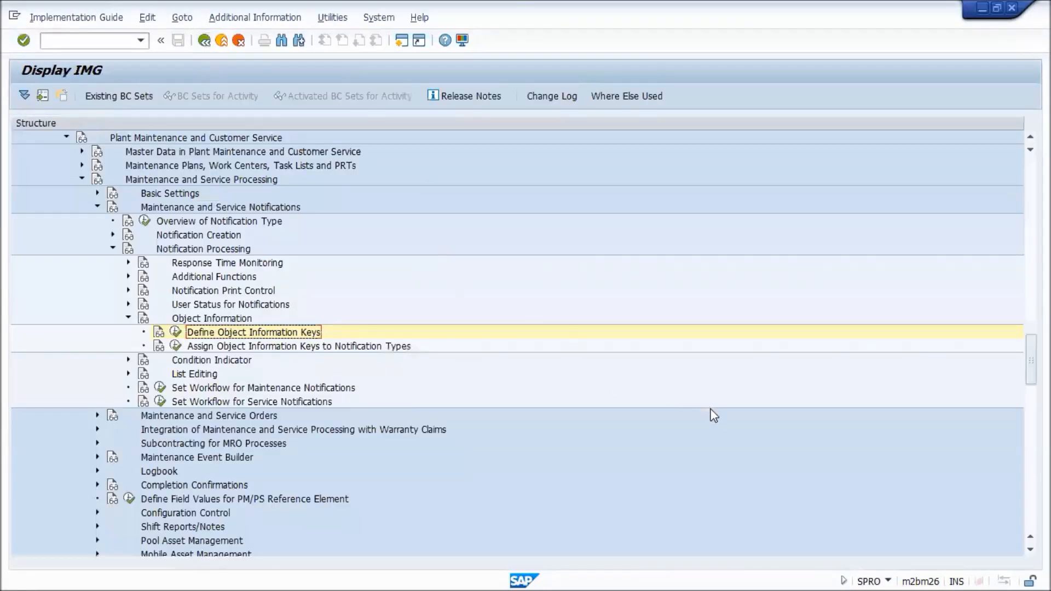
{"action": "mouse_move", "coordinate": [834, 524]}
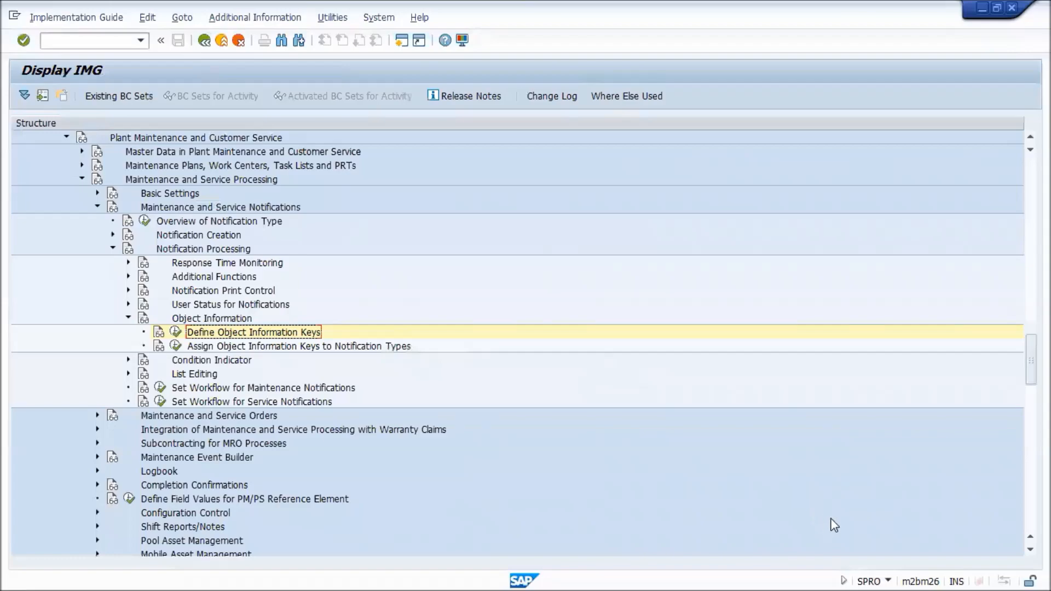